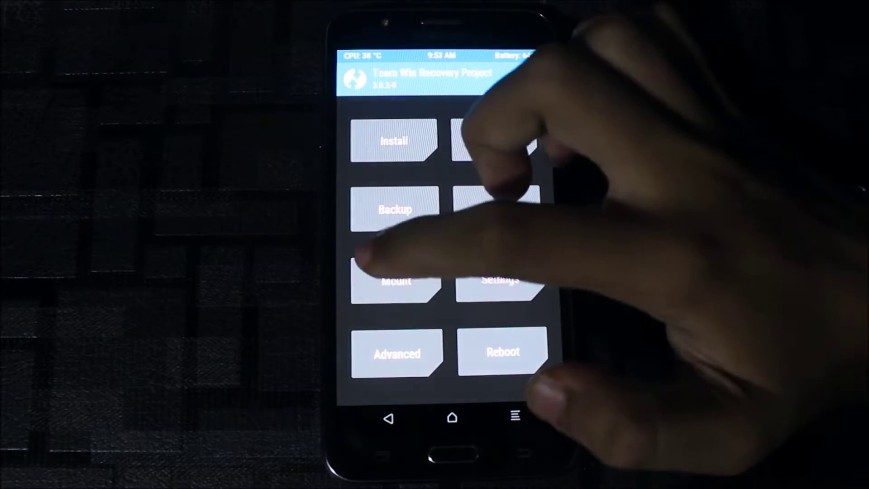
- Factory reset the phone from TWRP's Wipe menu, clearing data, cache and Dalvik
click(395, 283)
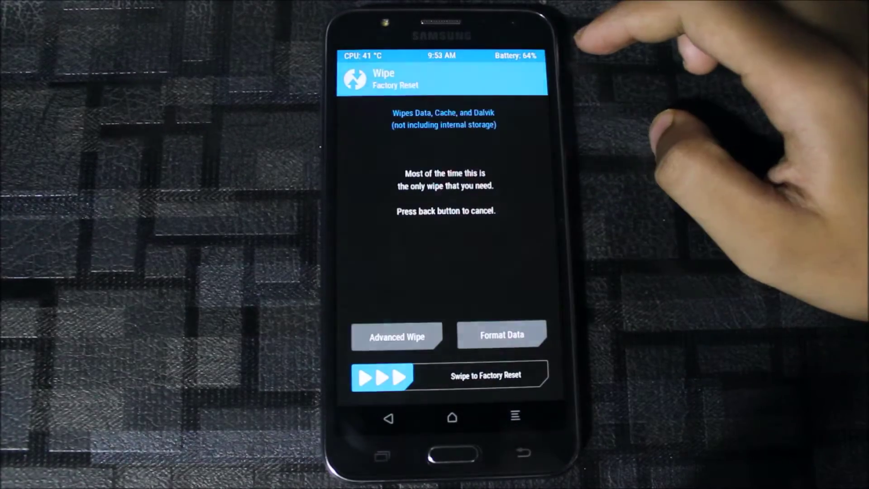
click(396, 335)
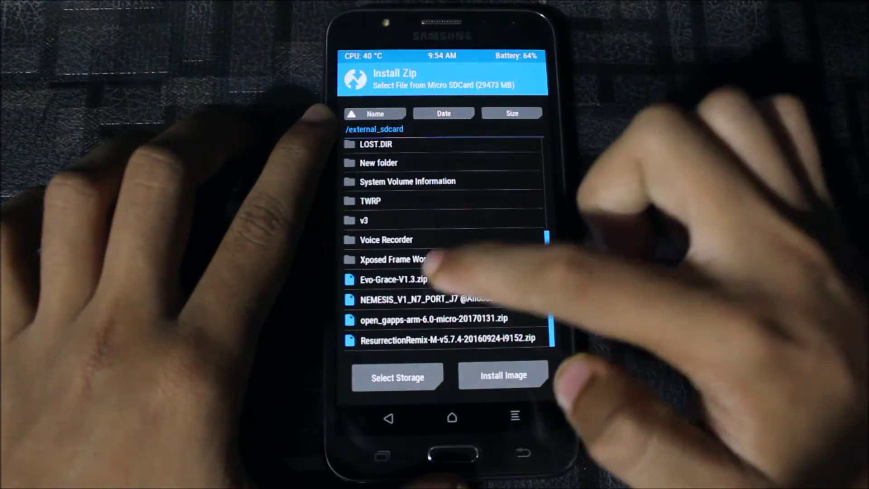
- Select the NEMESIS_V1 ROM zip on the external SD card for flashing
click(424, 299)
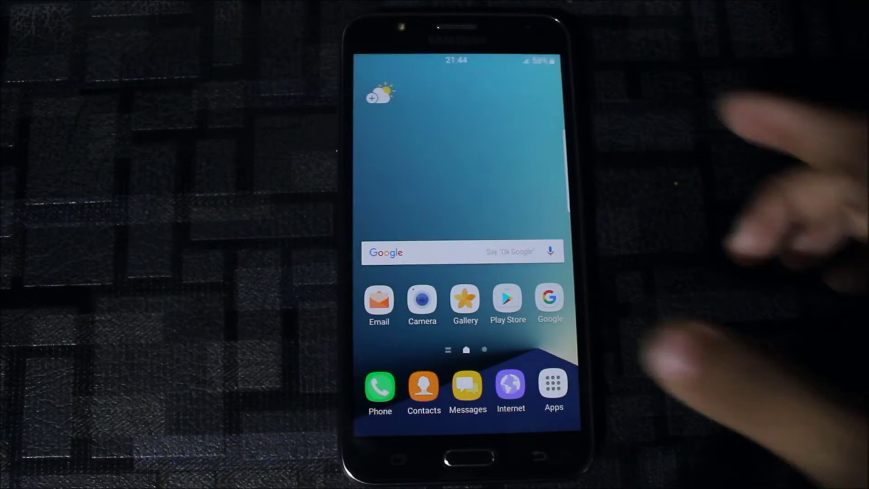
- Bring up the app drawer listing Settings, NEMESIS Settings and SuperSU
click(554, 386)
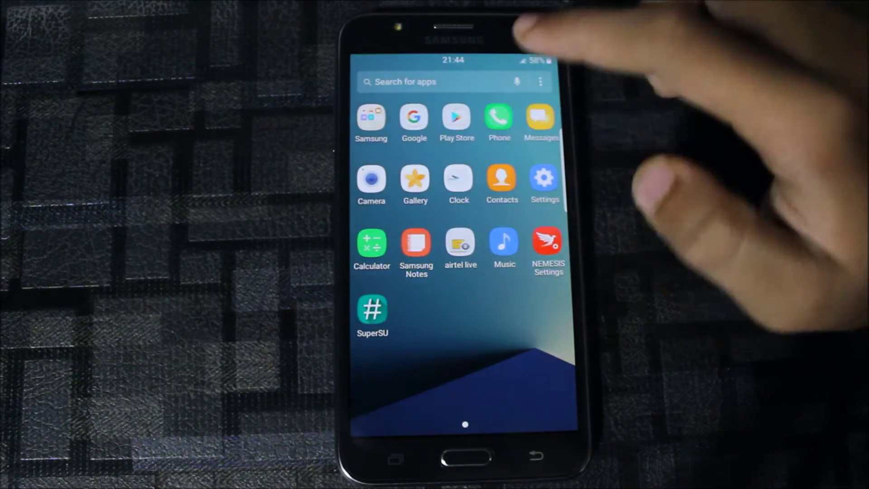
- Launch the camera app from the app drawer on the new ROM
click(499, 116)
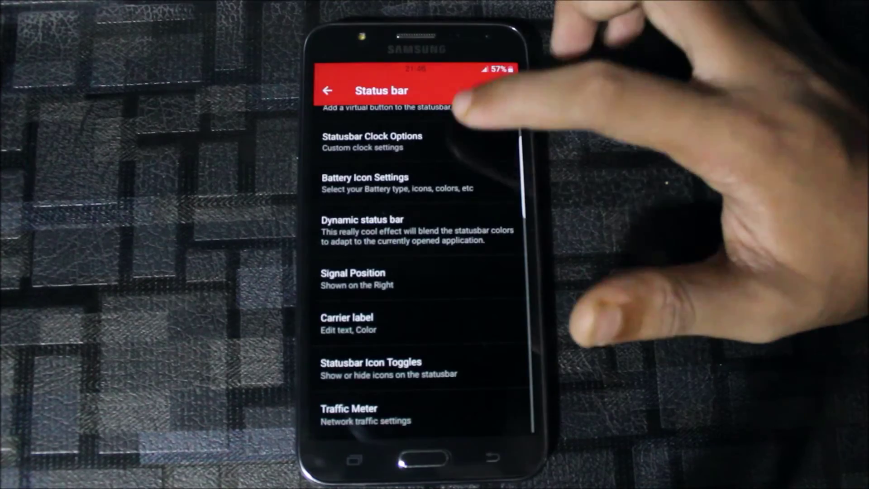
- Show the Statusbar Button options with lock, home and recent buttons enabled
click(394, 109)
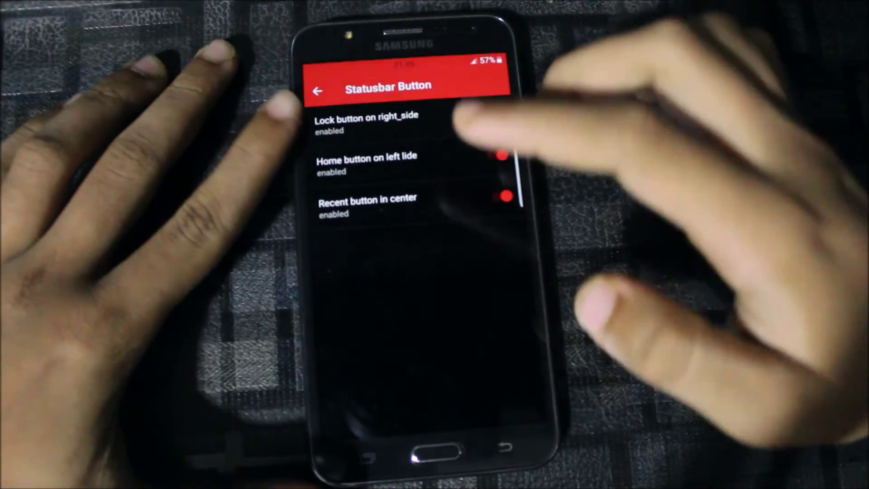
click(319, 89)
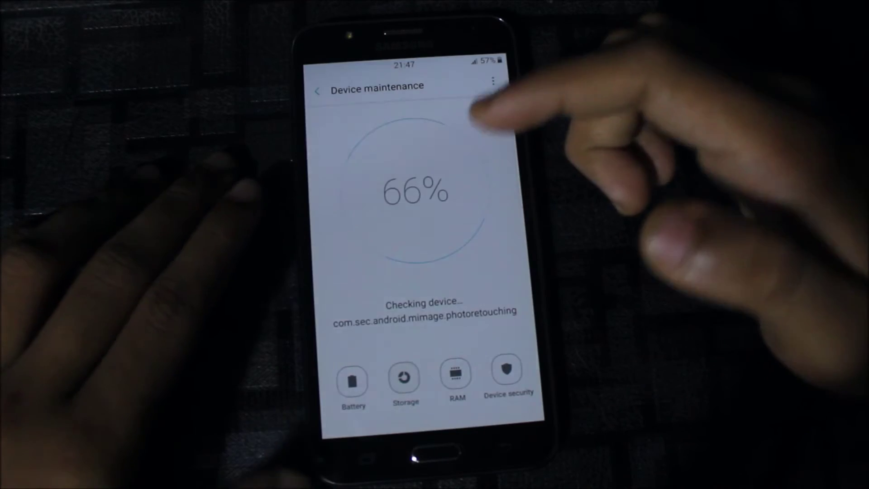
- Show the Storage page in Device maintenance: 5.5 GB and the user data breakdown
click(403, 379)
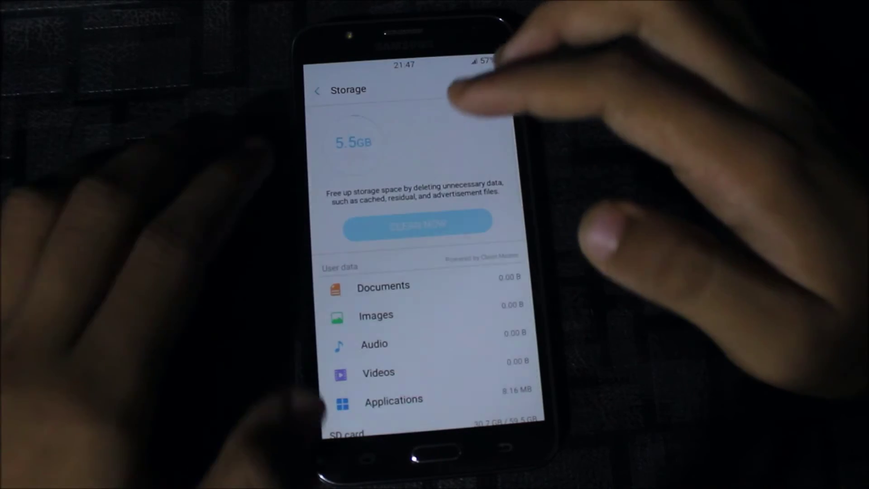